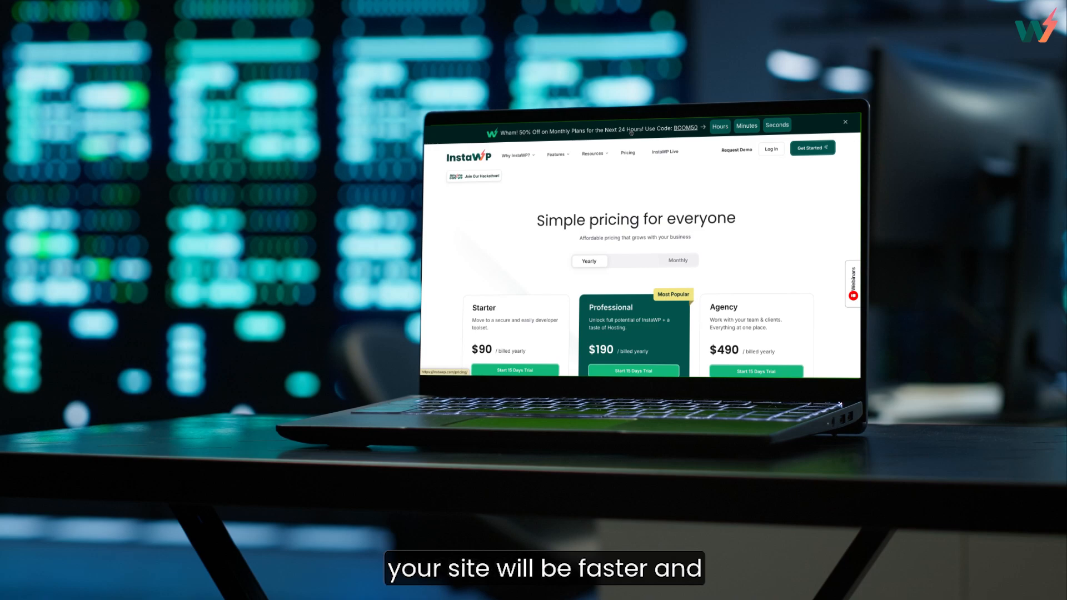
Install the LazyLoad plugin from the plugin directory and activate it.
left_click(592, 153)
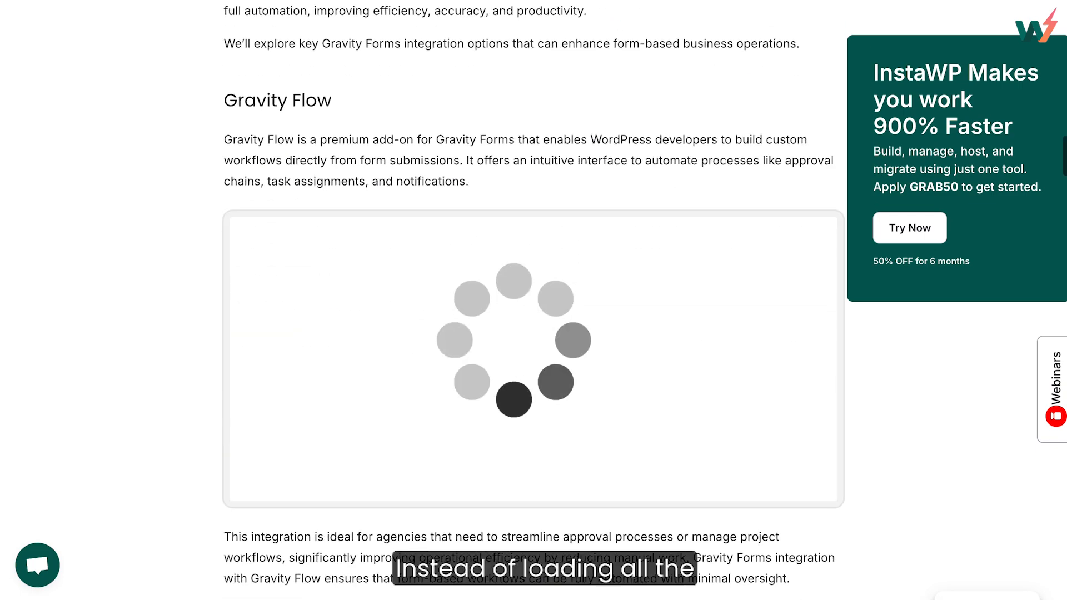
scroll("down", 3)
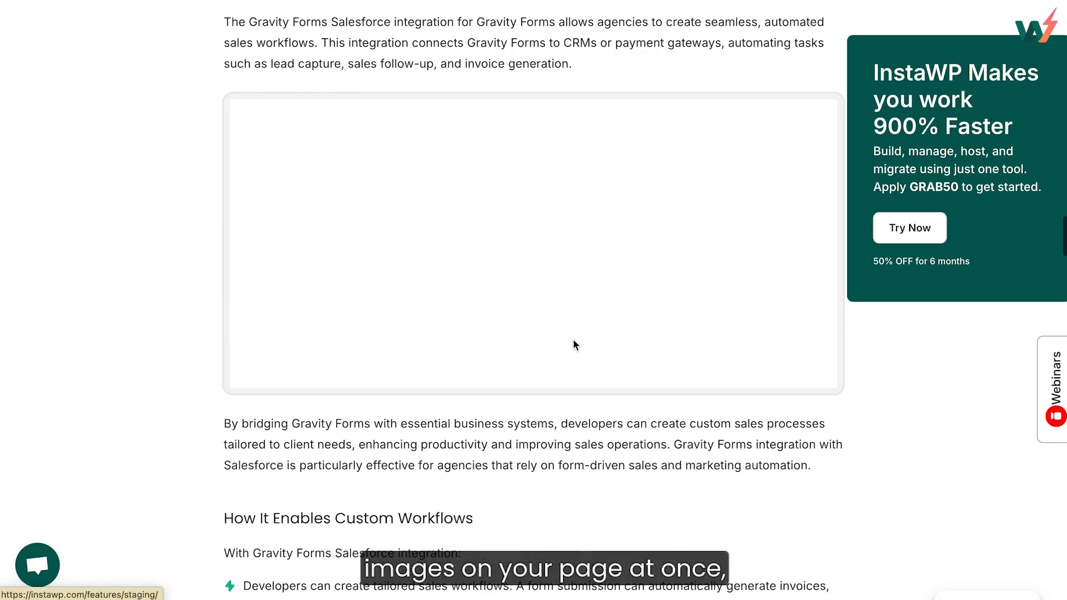
scroll("down", 3)
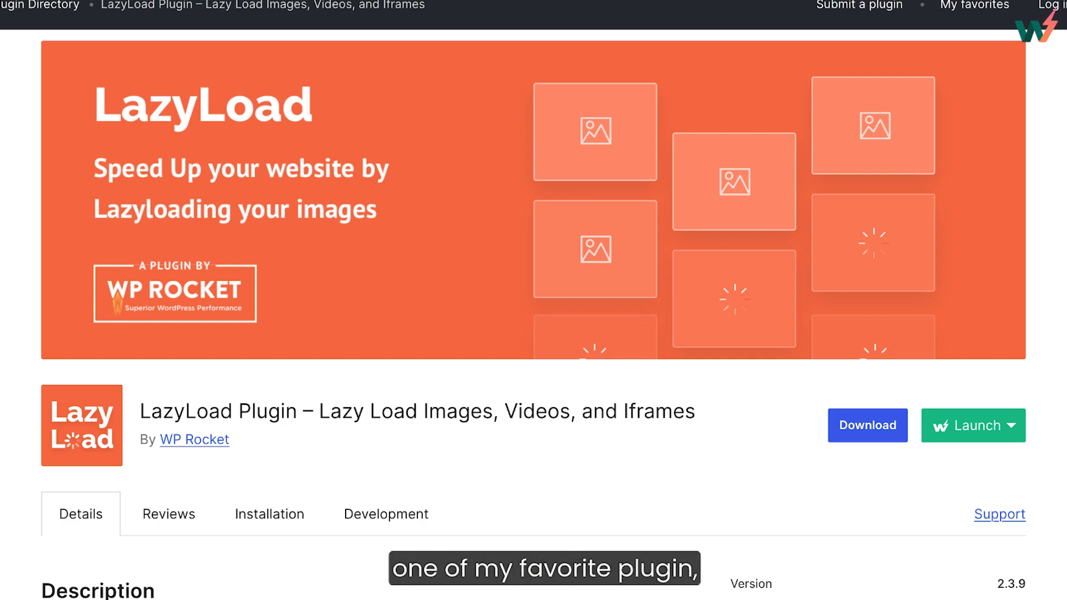
scroll("down", 3)
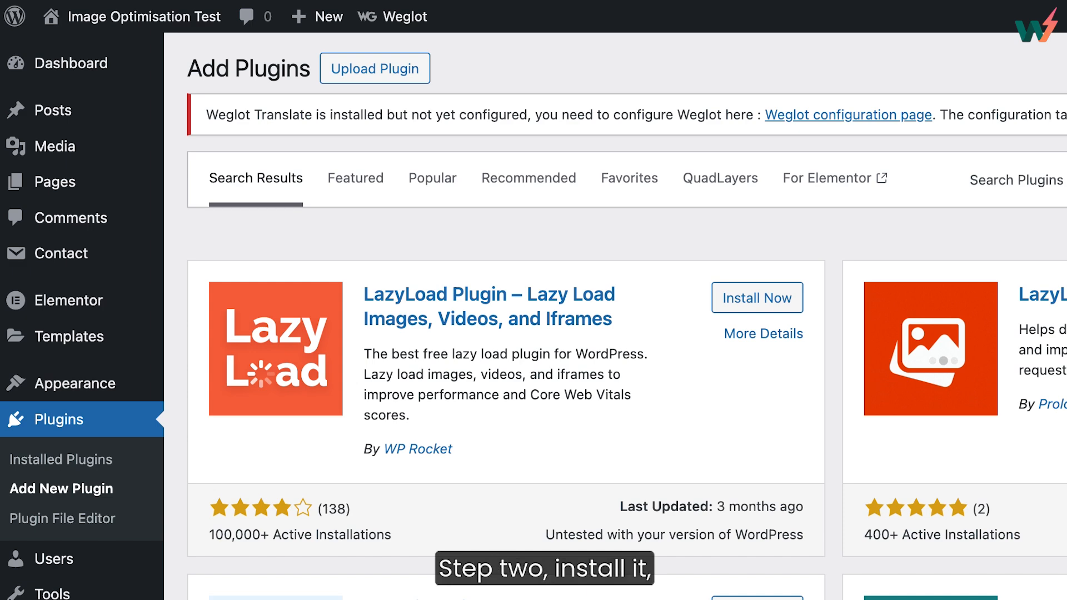
left_click(756, 298)
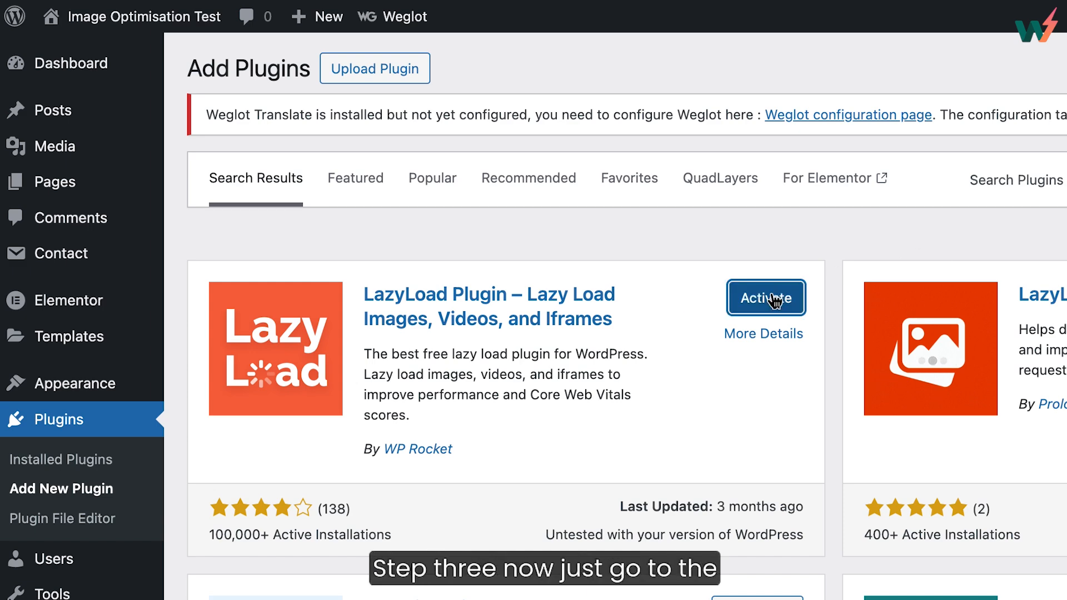
left_click(765, 298)
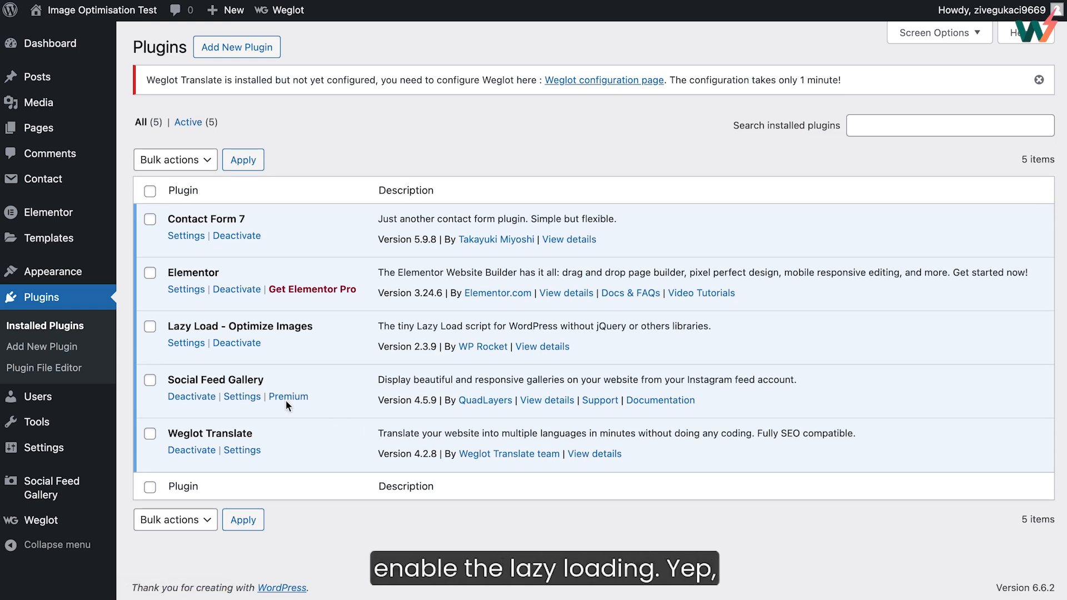
Enable lazy loading for images and iframes & videos in LazyLoad settings and save.
left_click(186, 343)
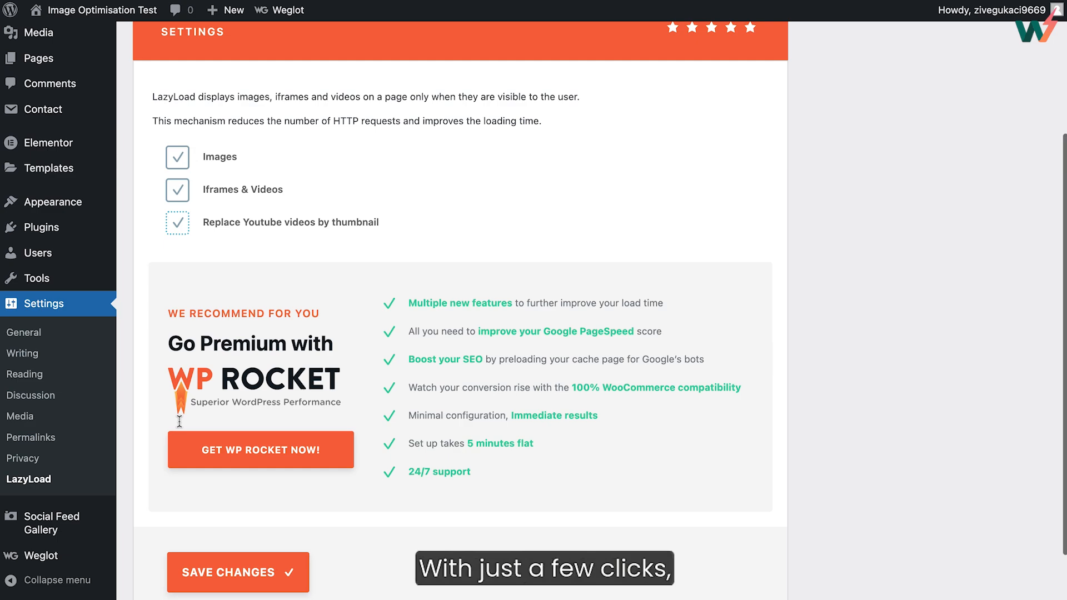
left_click(238, 572)
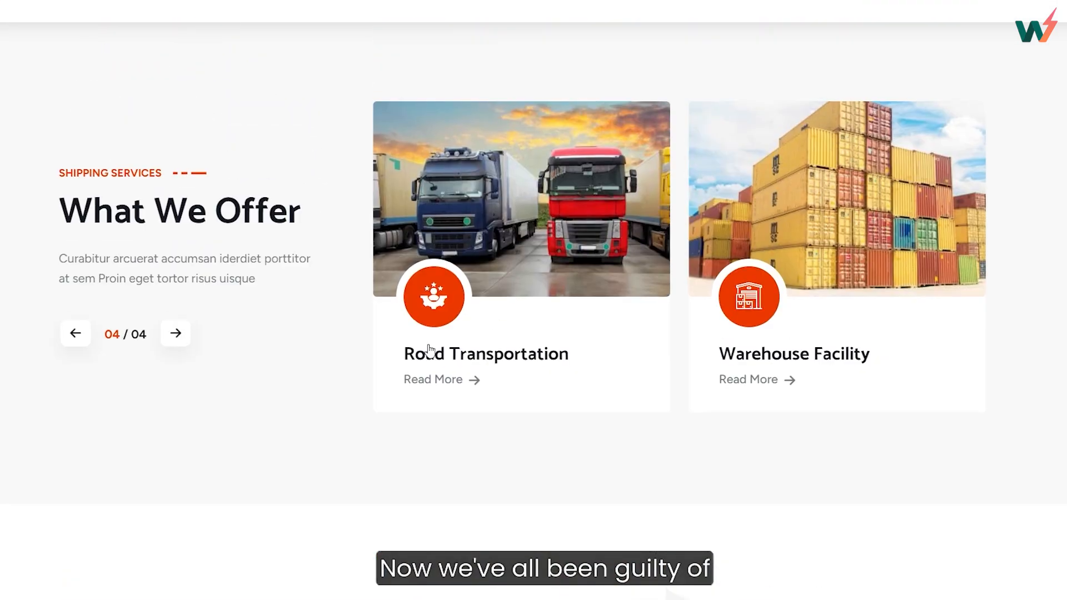
Browse the What We Offer carousel and the Smush directory page, ending on Add Plugins.
left_click(175, 334)
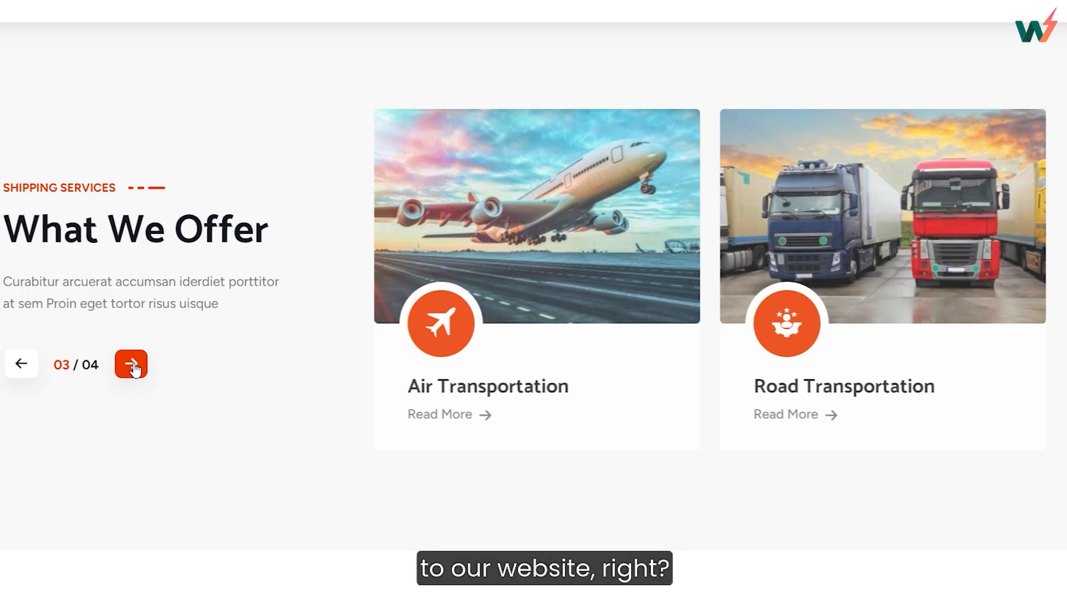
scroll("down", 3)
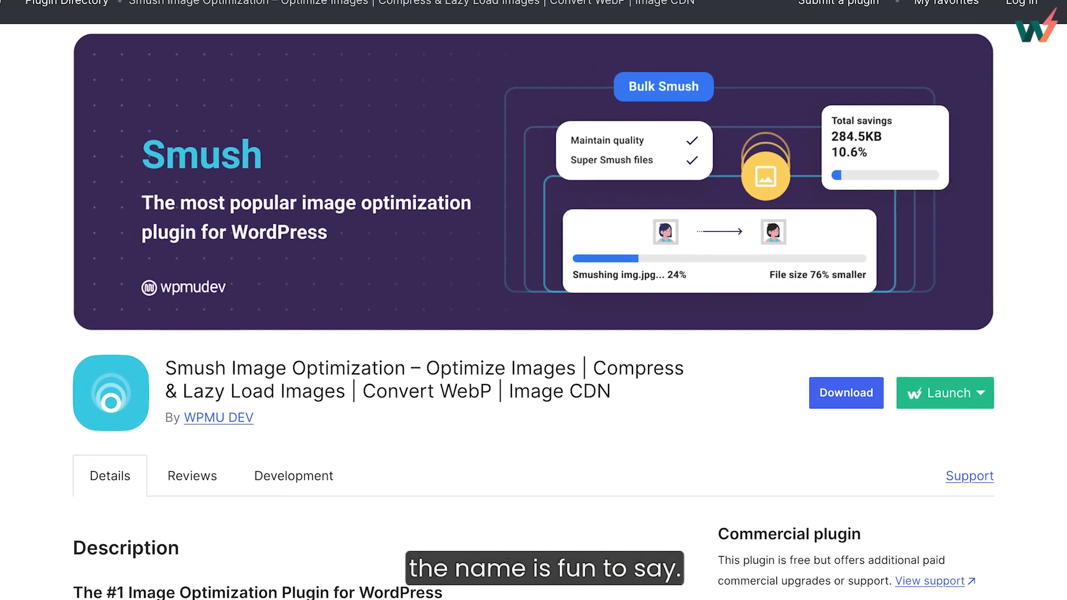
scroll("down", 3)
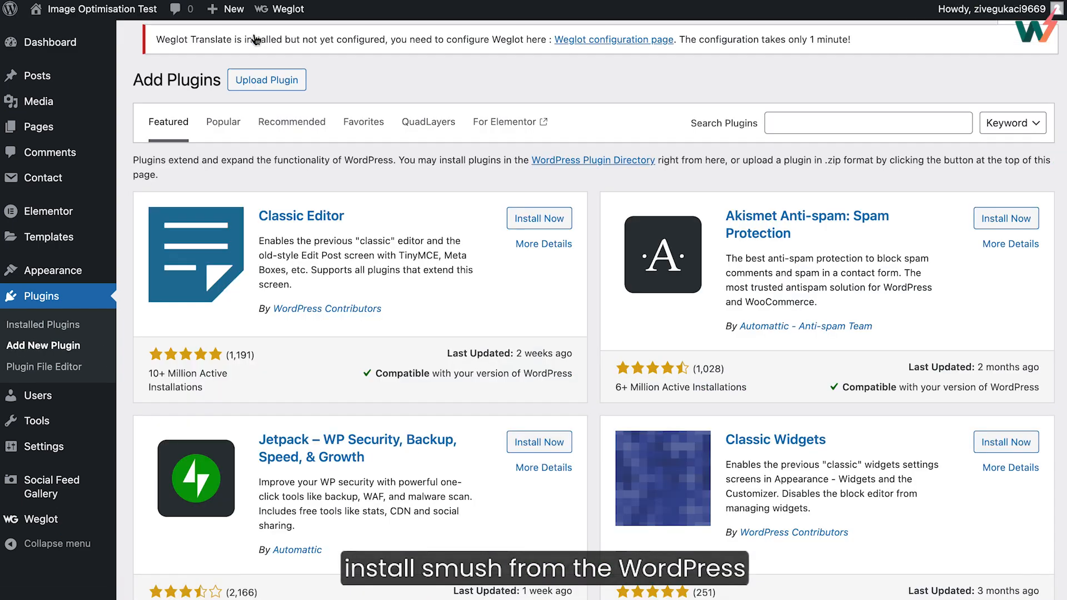
Find the Smush image optimization plugin by searching 'smush' and install it.
type("smush")
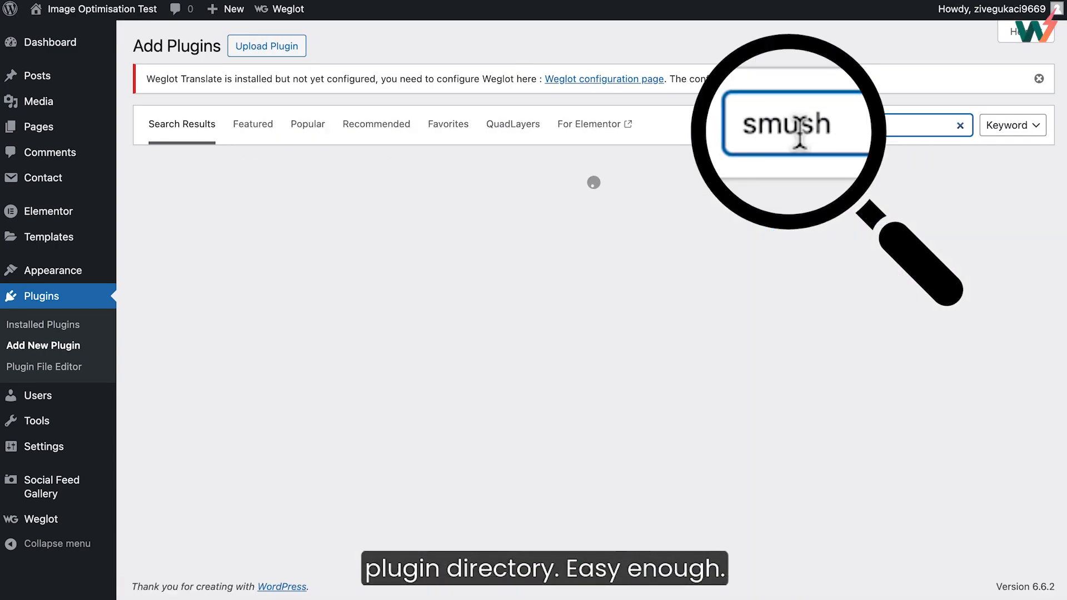
left_click(531, 209)
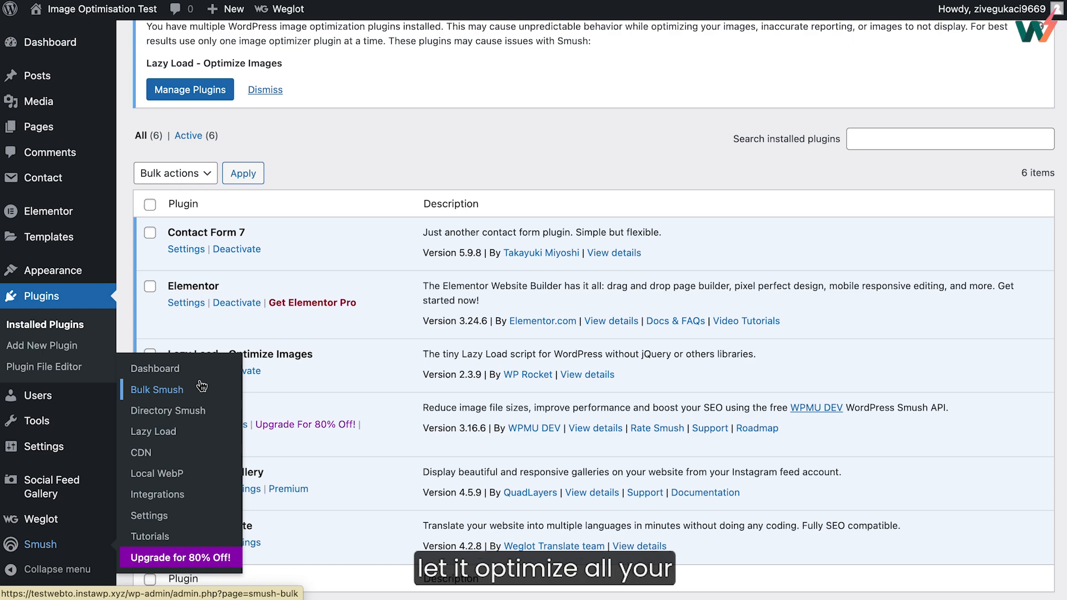
Start a Bulk Smush compressing all six attachments at once.
left_click(157, 389)
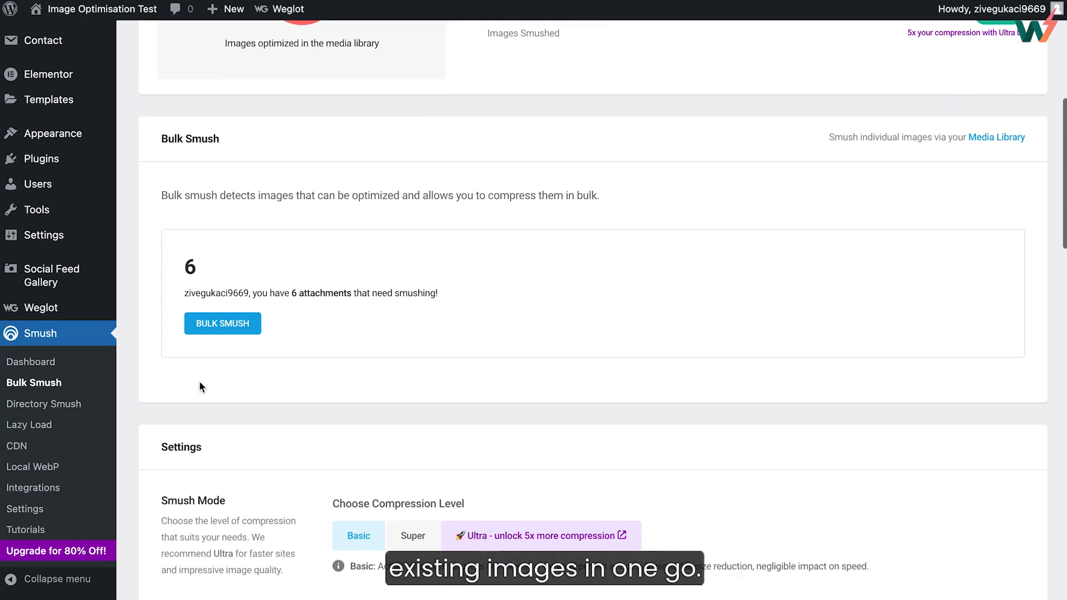
left_click(222, 322)
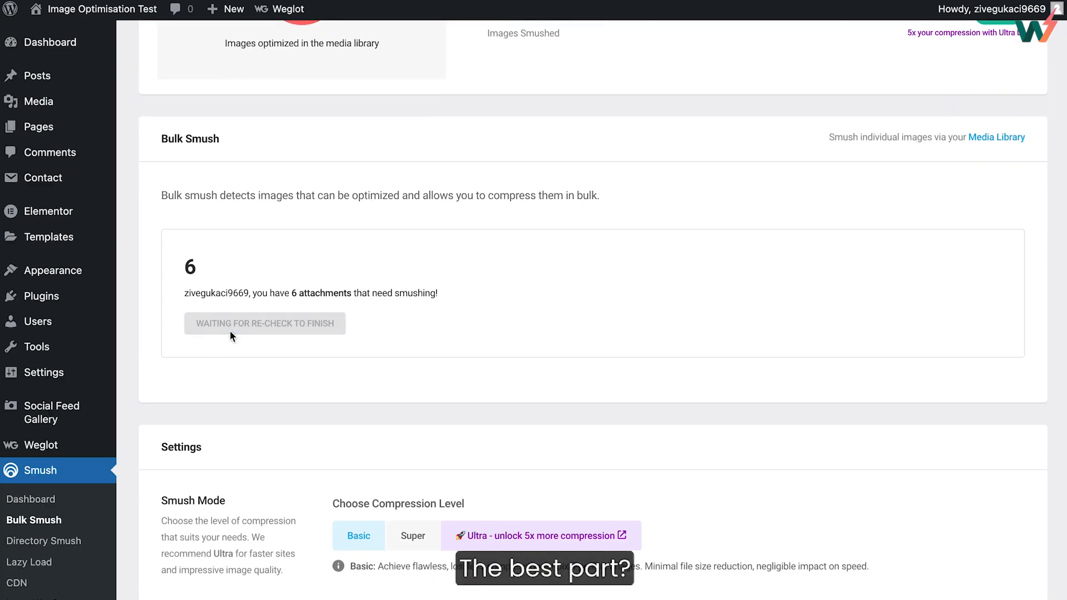
scroll("down", 3)
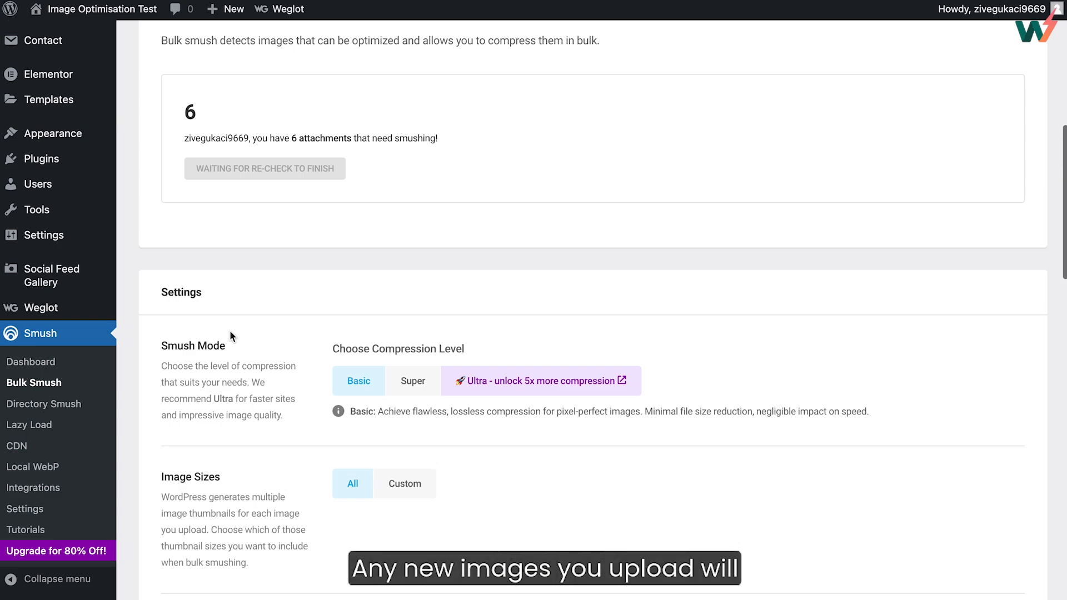
scroll("down", 3)
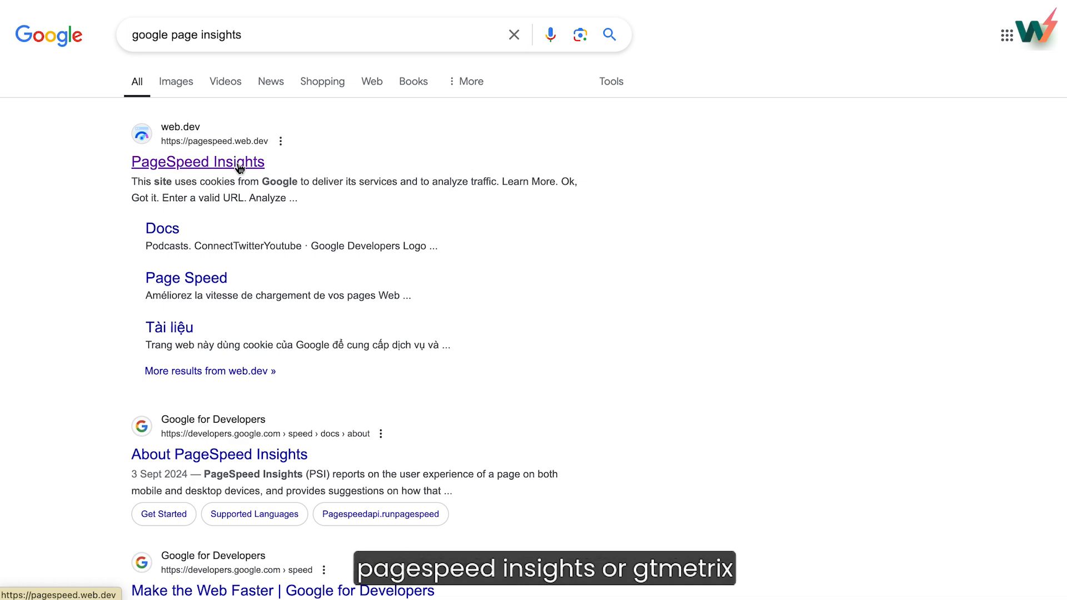
Run a PageSpeed Insights analysis on the test site's URL.
left_click(198, 163)
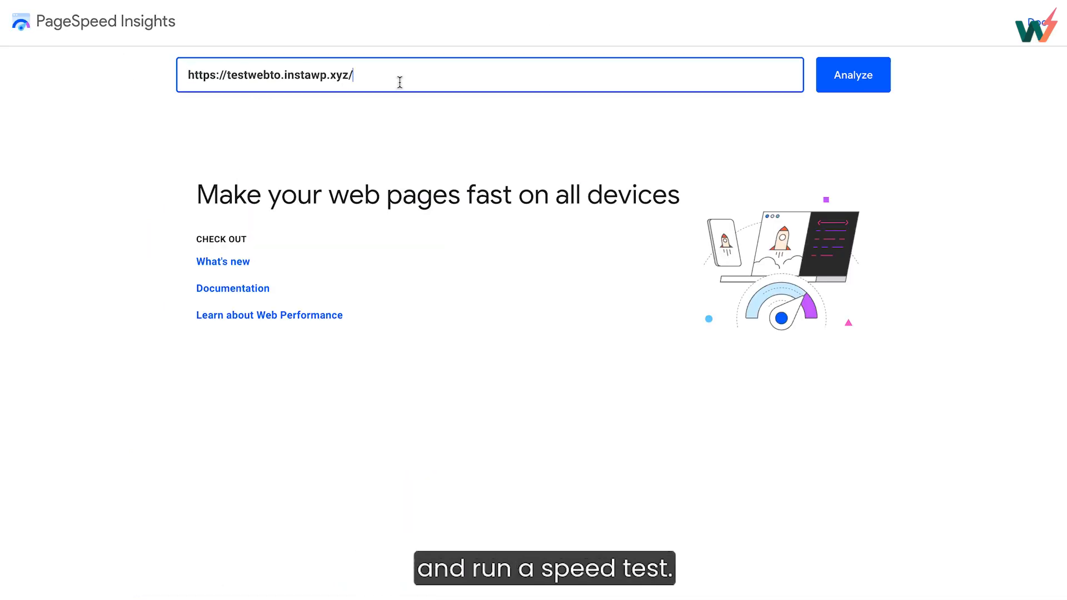
left_click(852, 75)
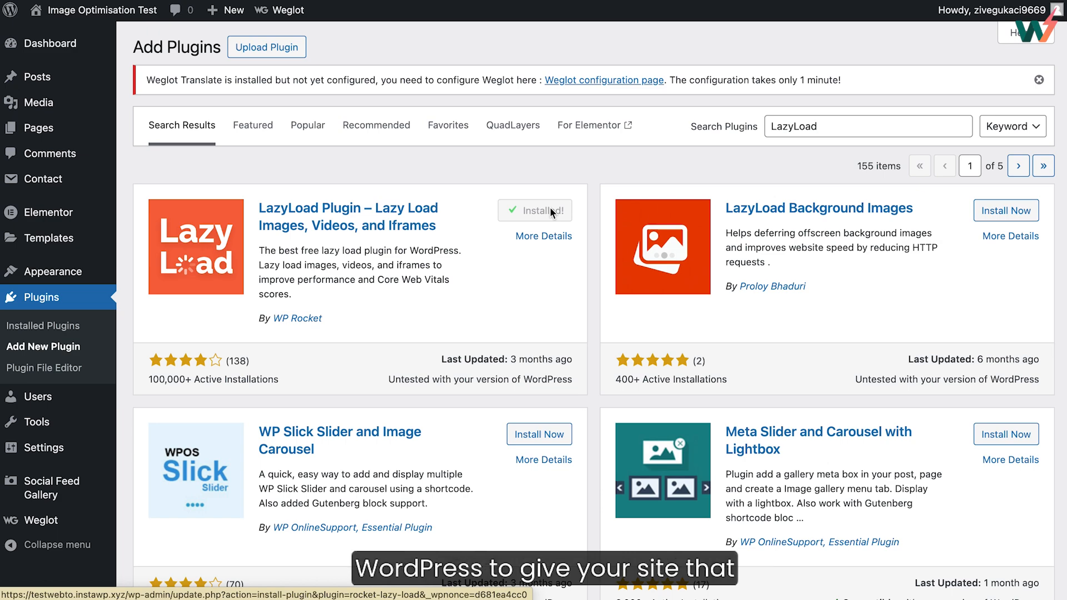
Activate LazyLoad, then bring up Smush's Bulk Smush page showing six images pending.
left_click(43, 325)
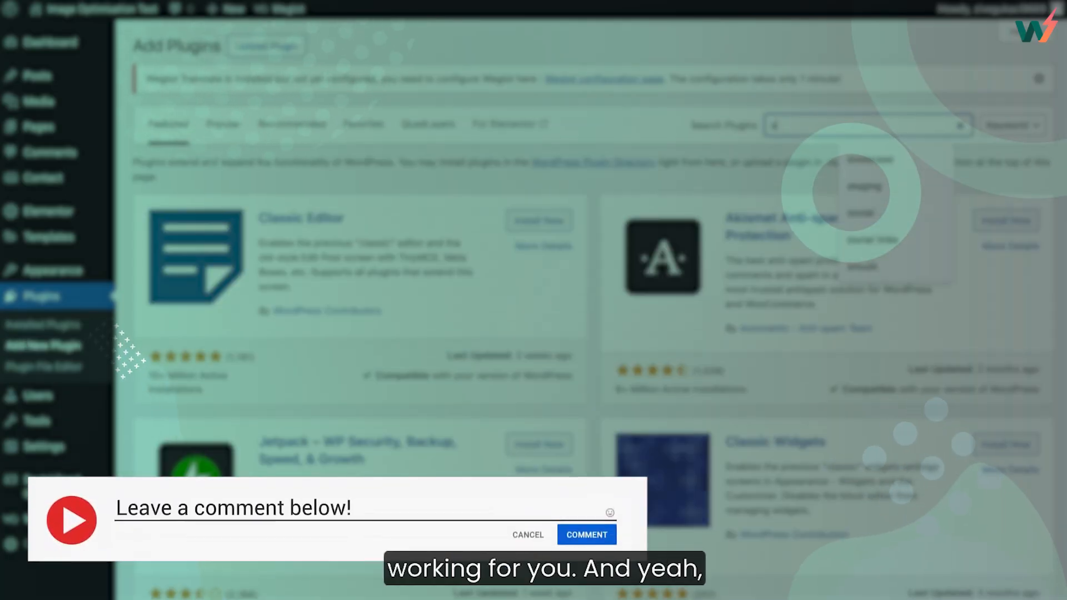
type("smush")
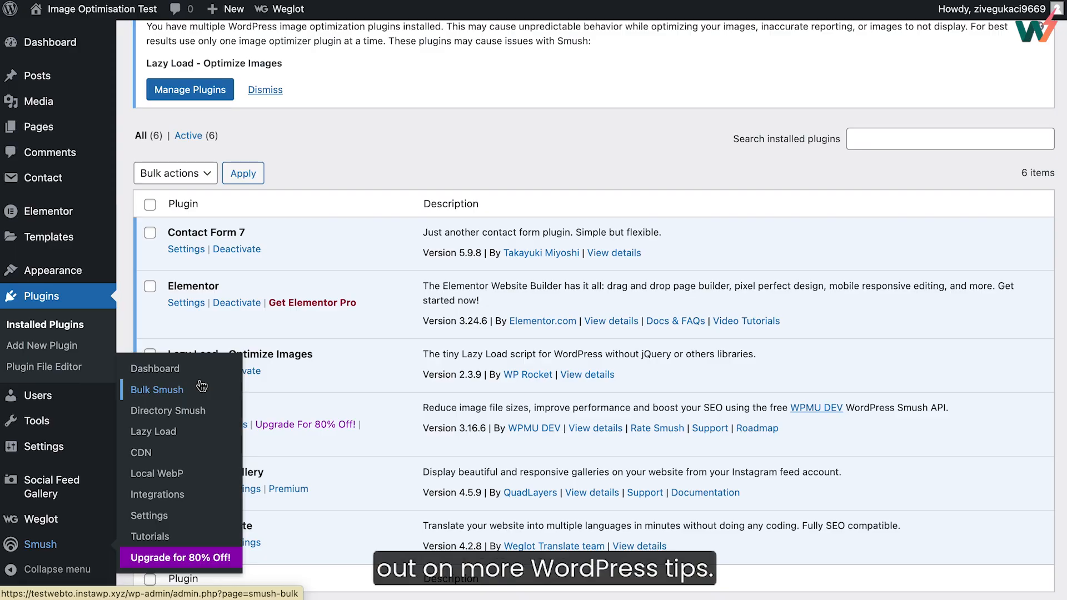
left_click(157, 389)
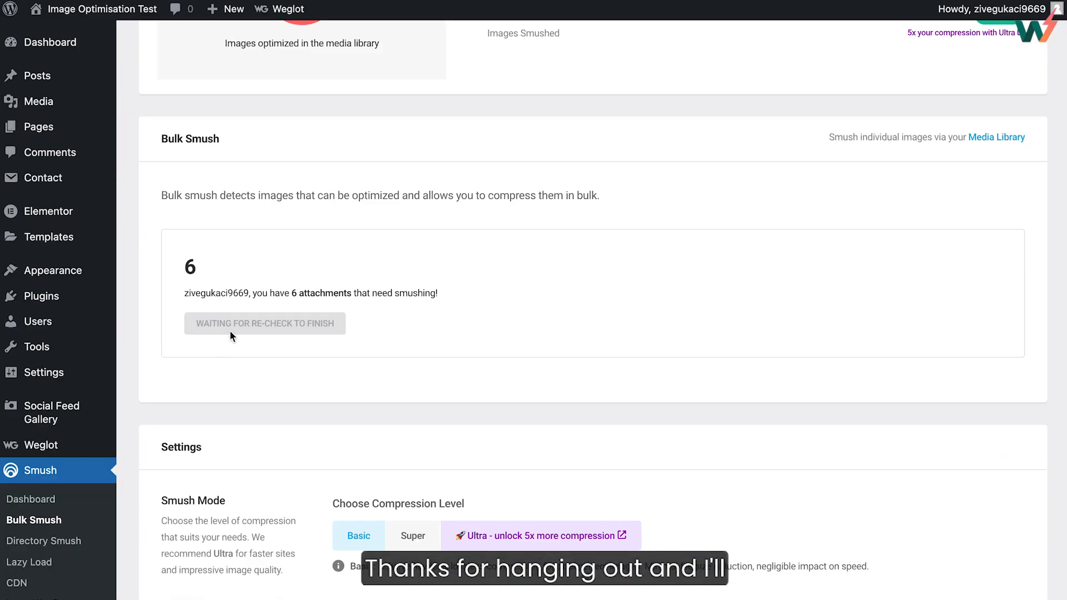